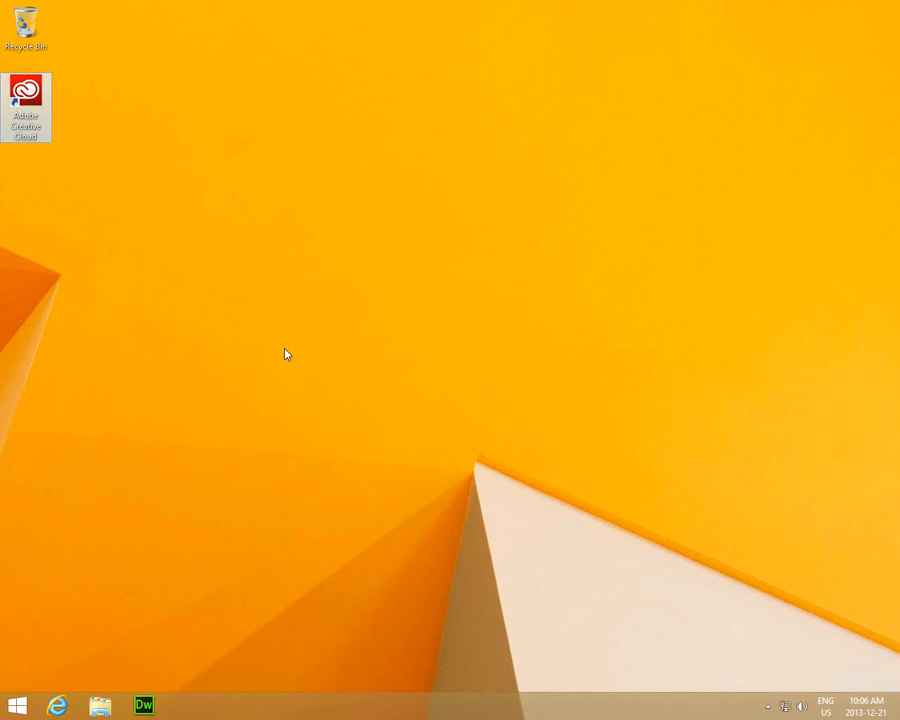
{"action": "mouse_move", "coordinate": [289, 353]}
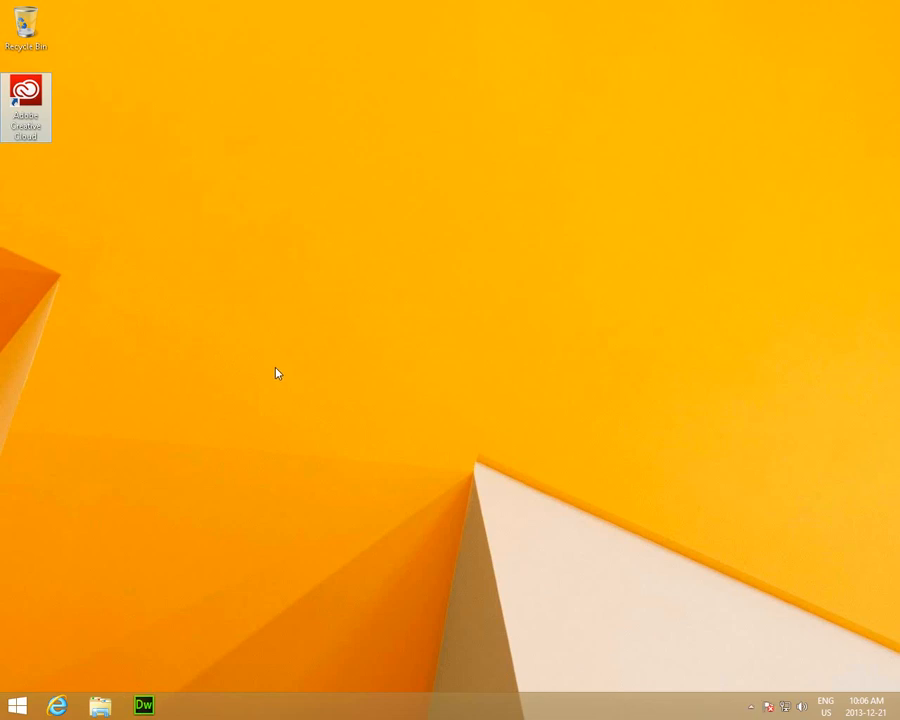
{"action": "mouse_move", "coordinate": [100, 212]}
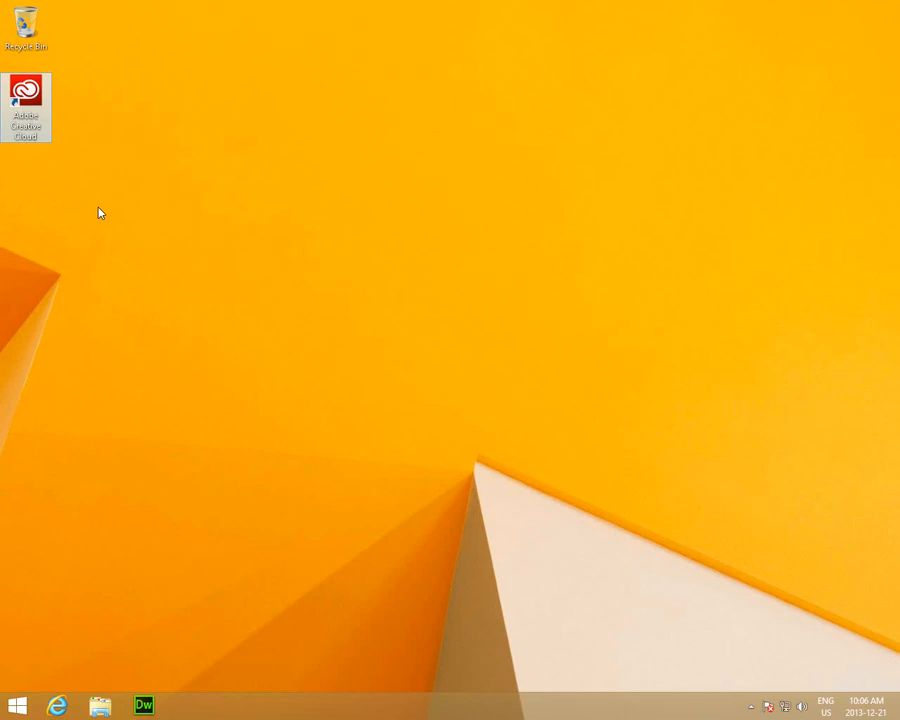
{"action": "mouse_move", "coordinate": [85, 162]}
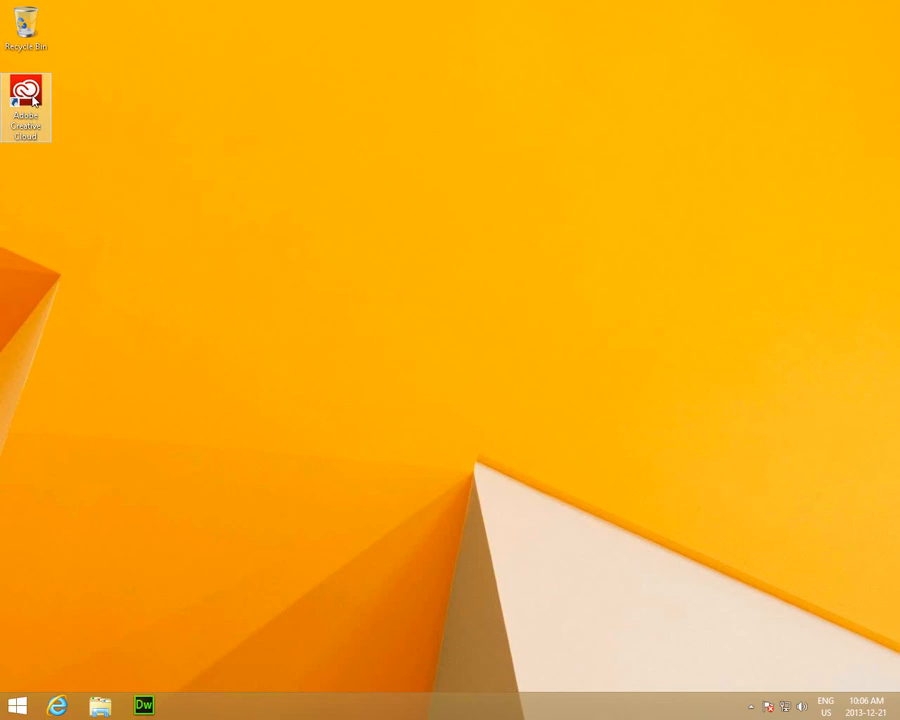
- Launch Adobe Creative Cloud from its desktop shortcut to show the Home feed
{"action": "double_click", "coordinate": [27, 97]}
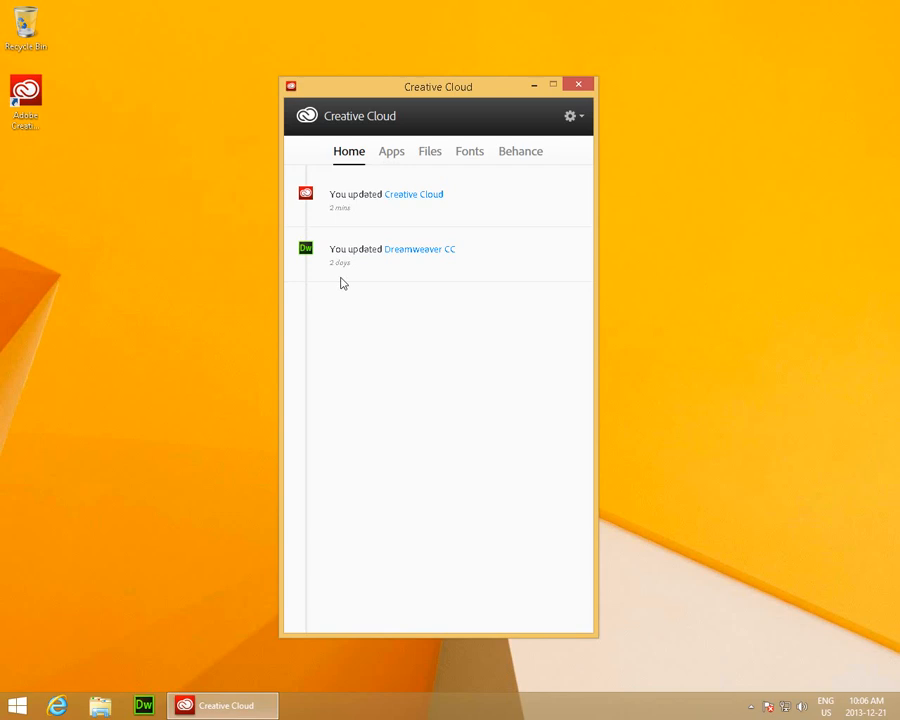
{"action": "mouse_move", "coordinate": [391, 160]}
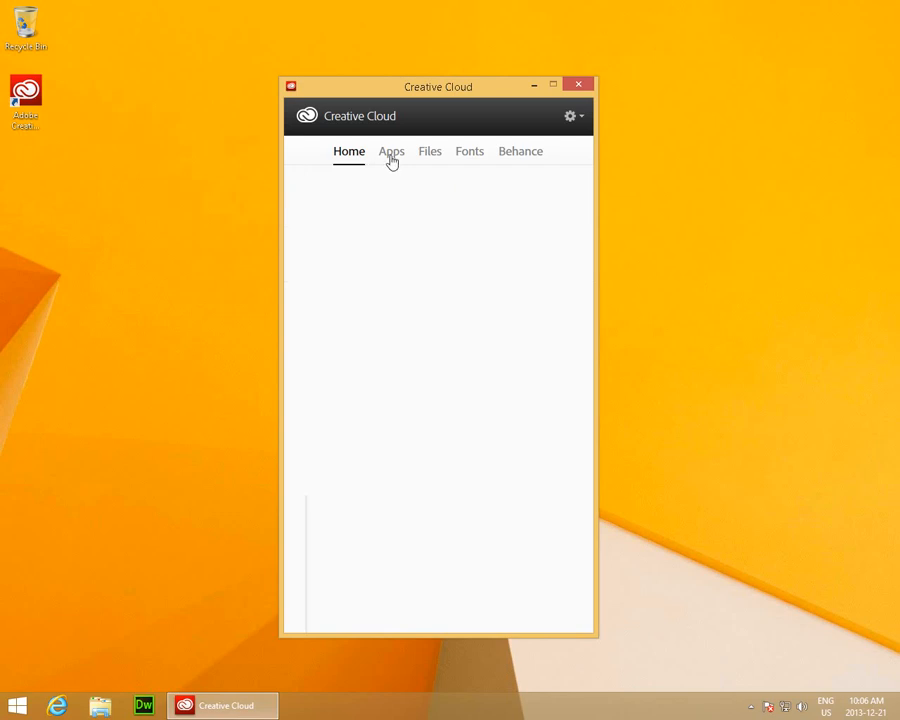
- Find Photoshop CC in the Apps tab's Find New Apps list and start its trial install
{"action": "left_click", "coordinate": [391, 151]}
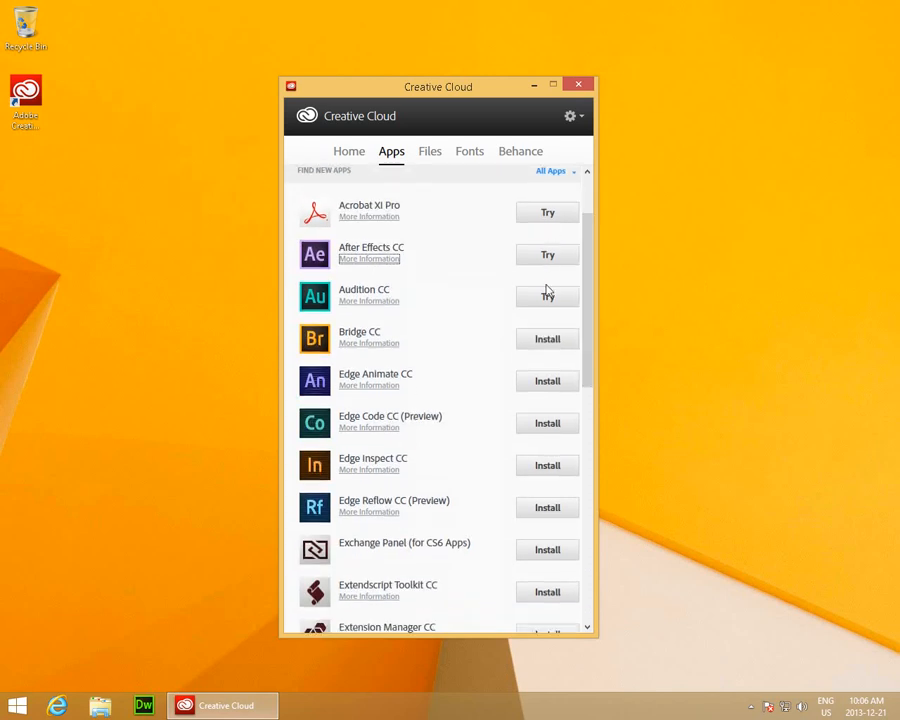
{"action": "mouse_move", "coordinate": [543, 368]}
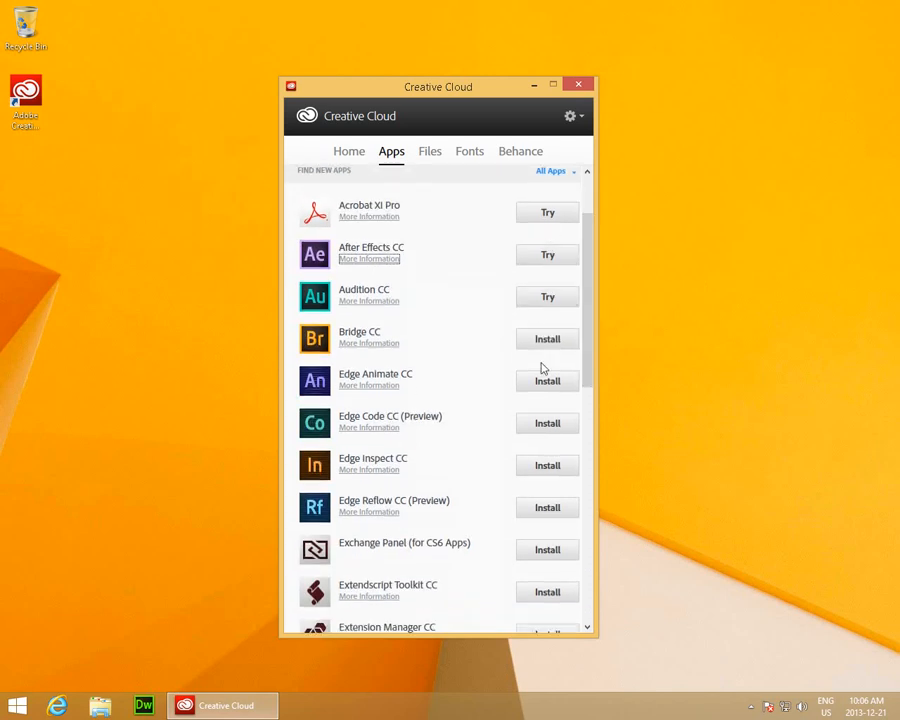
{"action": "scroll", "scroll_direction": "down", "scroll_amount": 3}
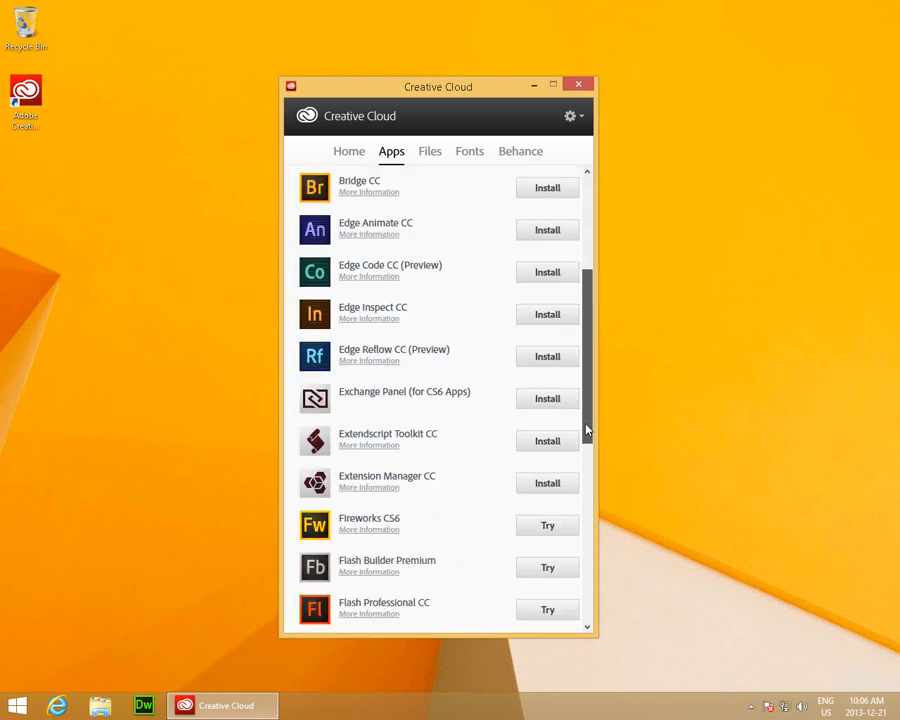
{"action": "scroll", "scroll_direction": "down", "scroll_amount": 3}
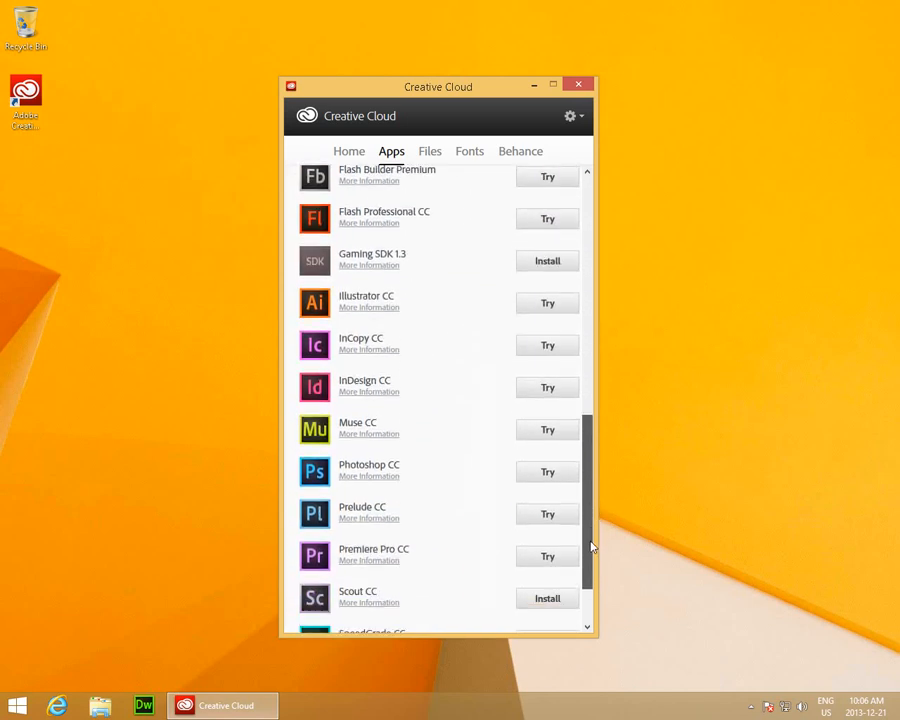
{"action": "scroll", "scroll_direction": "down", "scroll_amount": 3}
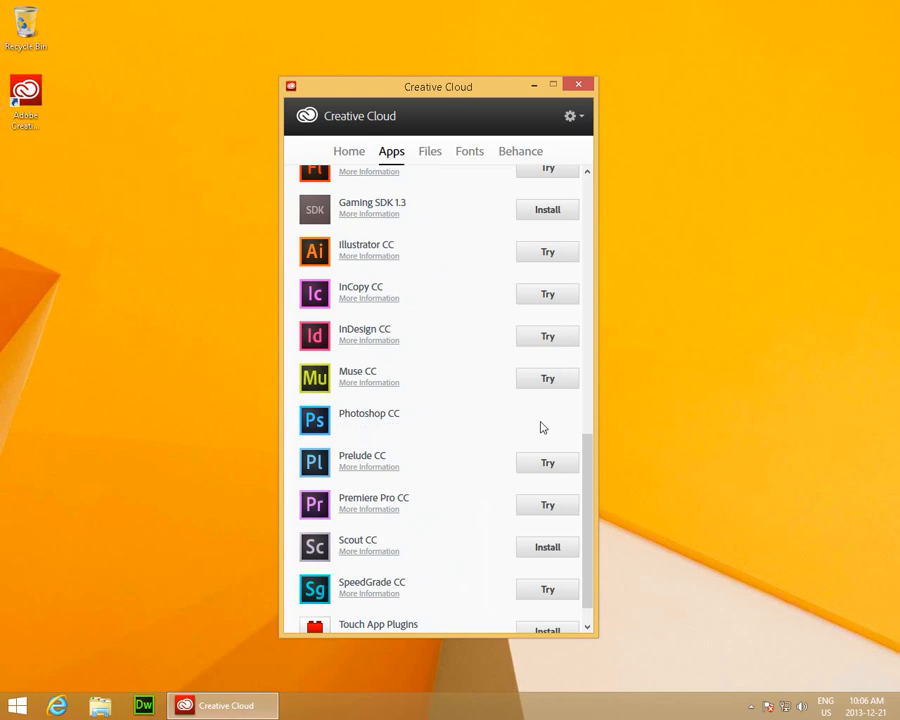
{"action": "left_click", "coordinate": [547, 420]}
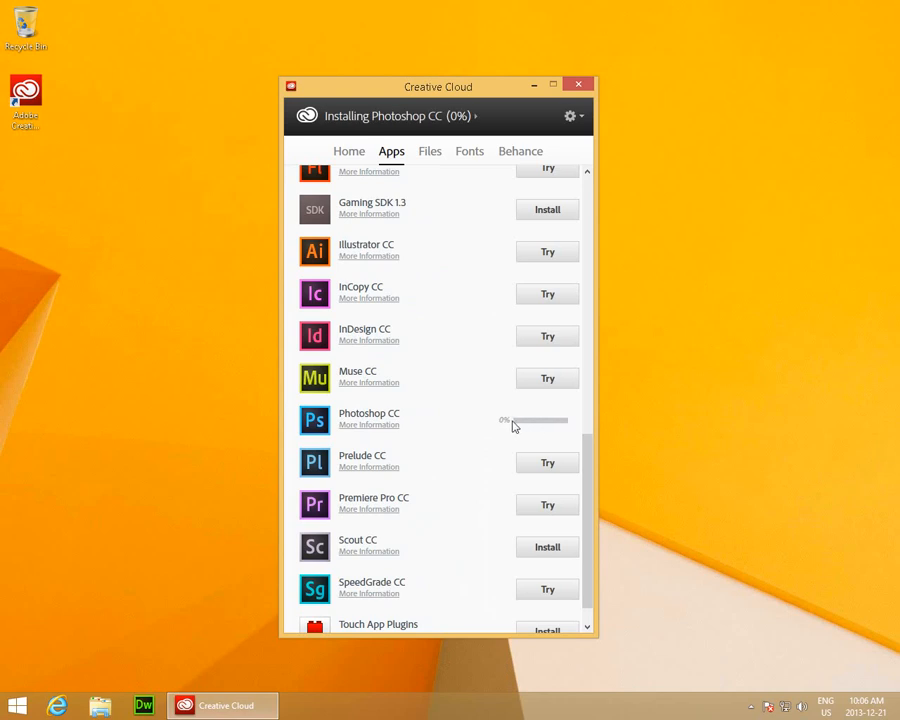
{"action": "mouse_move", "coordinate": [567, 429]}
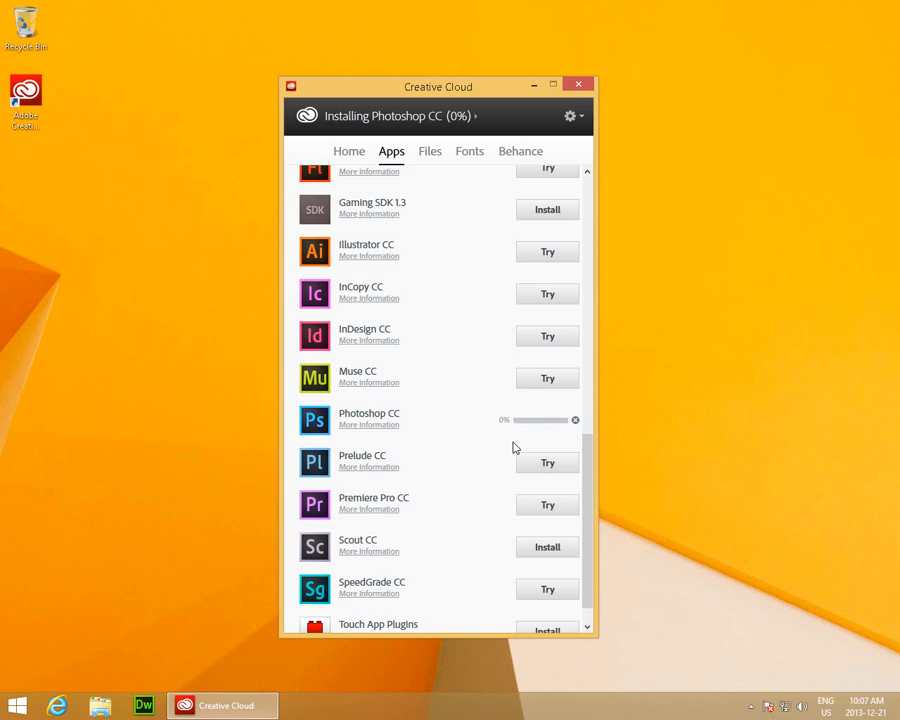
{"action": "mouse_move", "coordinate": [523, 522]}
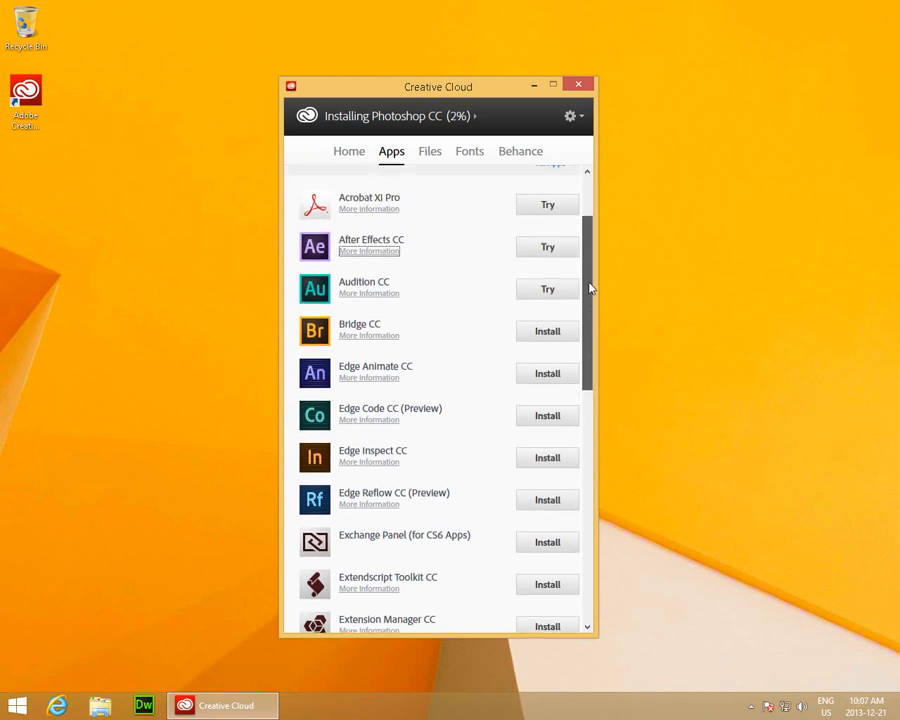
{"action": "scroll", "scroll_direction": "down", "scroll_amount": 3}
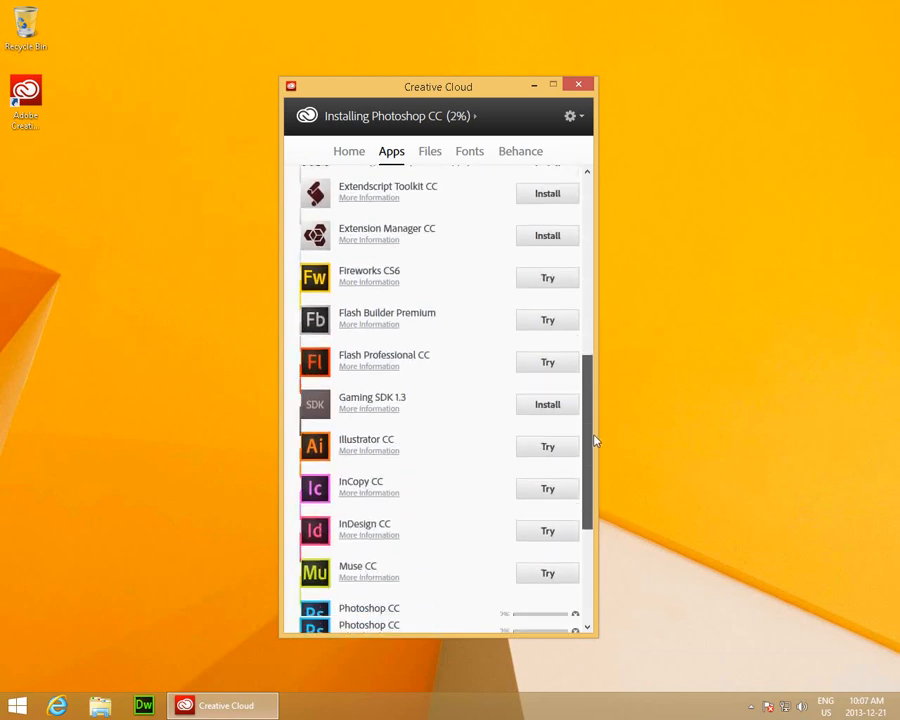
{"action": "scroll", "scroll_direction": "down", "scroll_amount": 3}
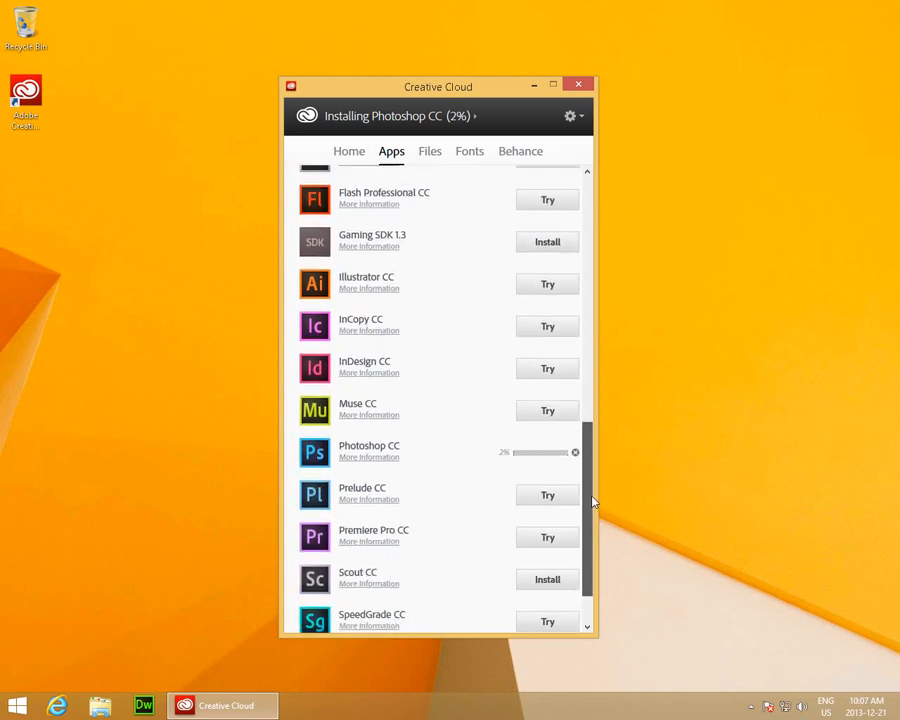